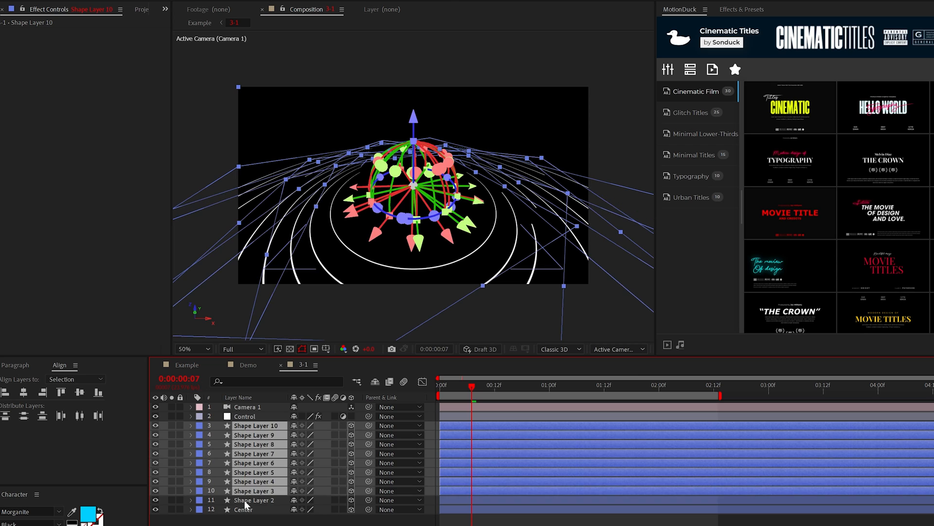
Step: Switch to the Example composition to work on its adjustment layer
left_click(200, 23)
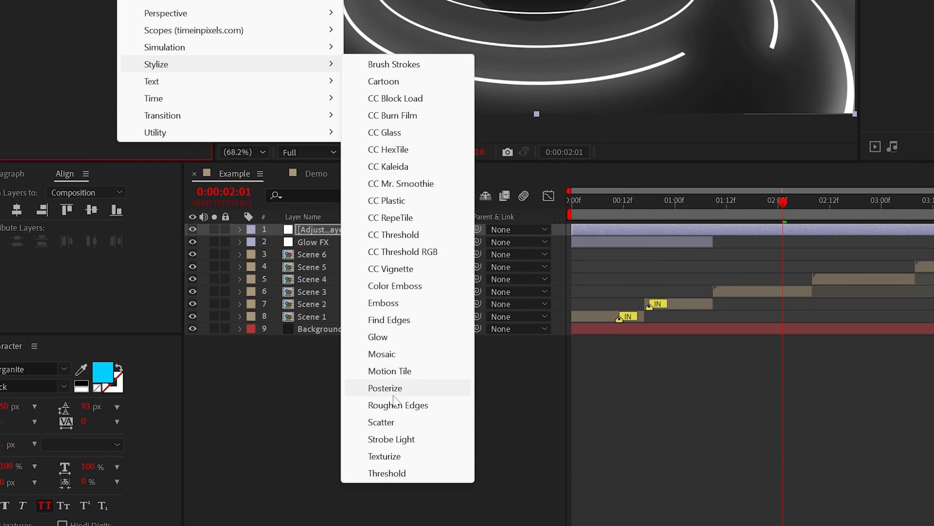
Step: Apply Posterize and 12% monochrome Noise to the adjustment layer
left_click(386, 388)
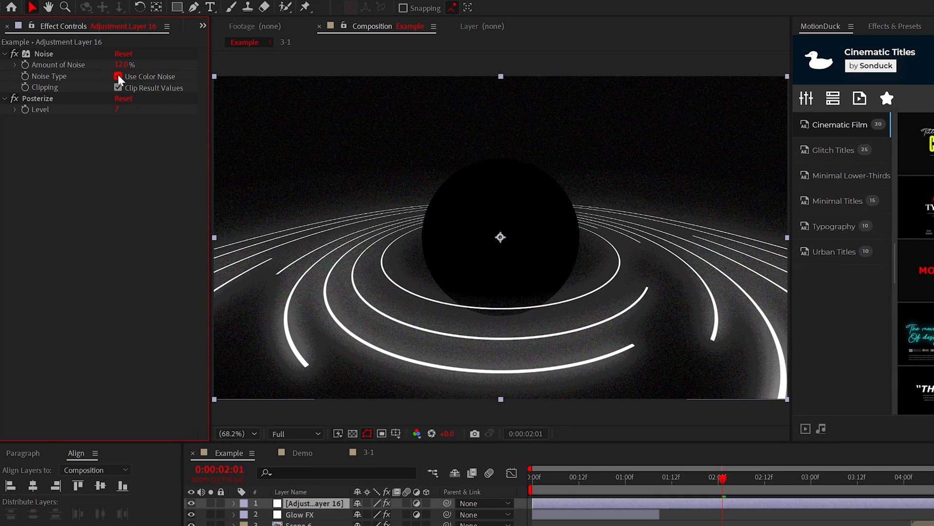
left_click(118, 76)
type("wiggle(")
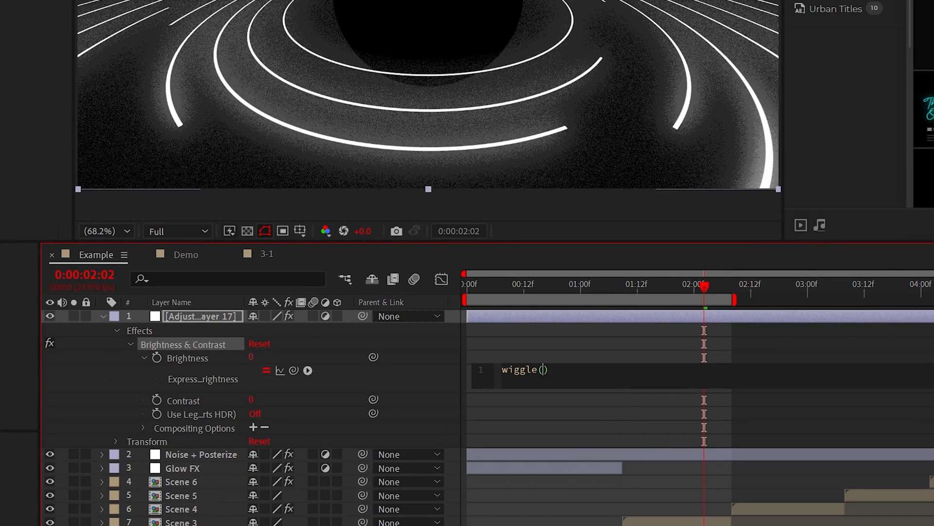
Step: Set the Brightness expression to wiggle(4,30) so the scene flickers
type("4,30")
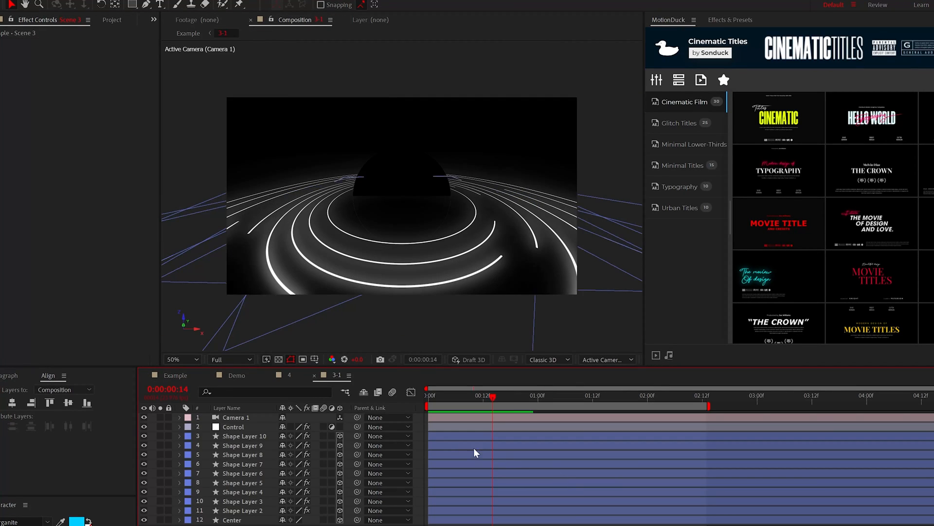
Step: Apply Generate > Gradient Ramp to the Background layer
left_click(175, 375)
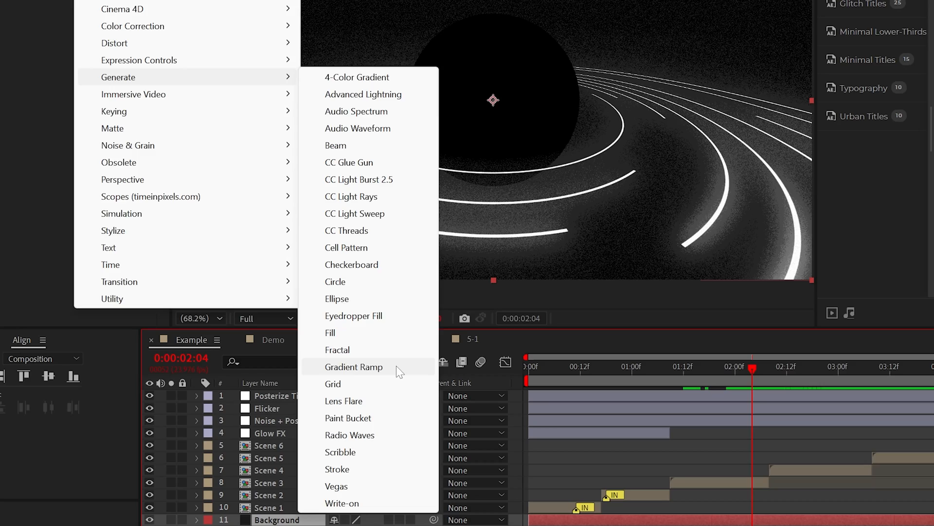
left_click(353, 367)
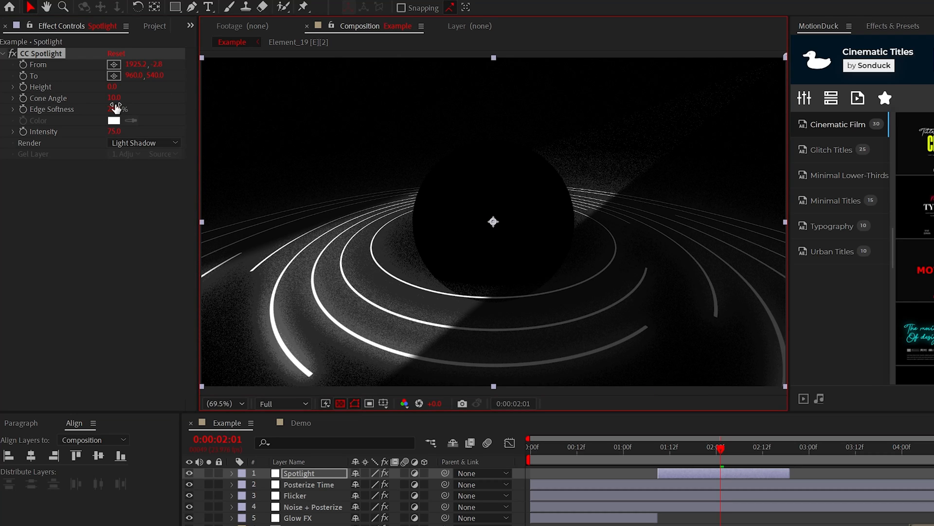
Step: Soften the edge of the 10-degree CC Spotlight beam
left_click_drag(113, 98, 126, 97)
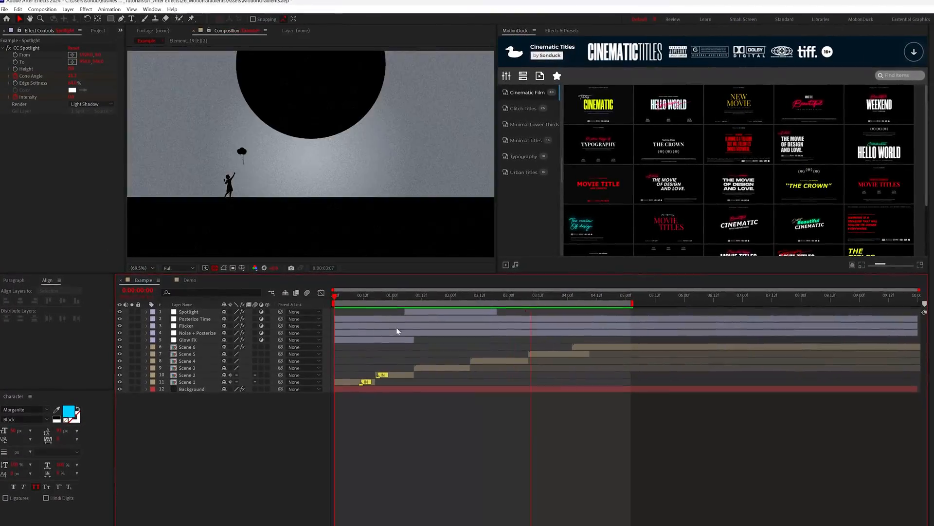
Step: Open the 5-1 composition of blue circles from the Project panel
left_click(189, 279)
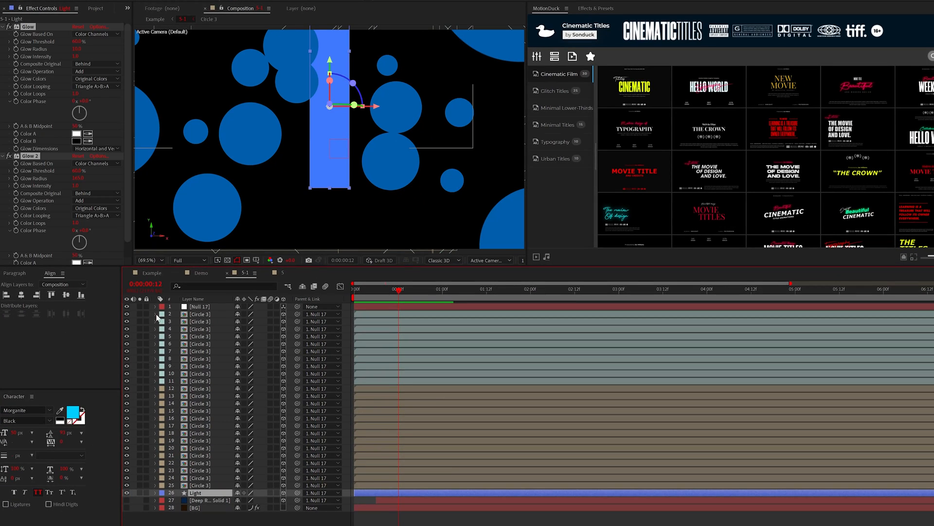
left_click(209, 499)
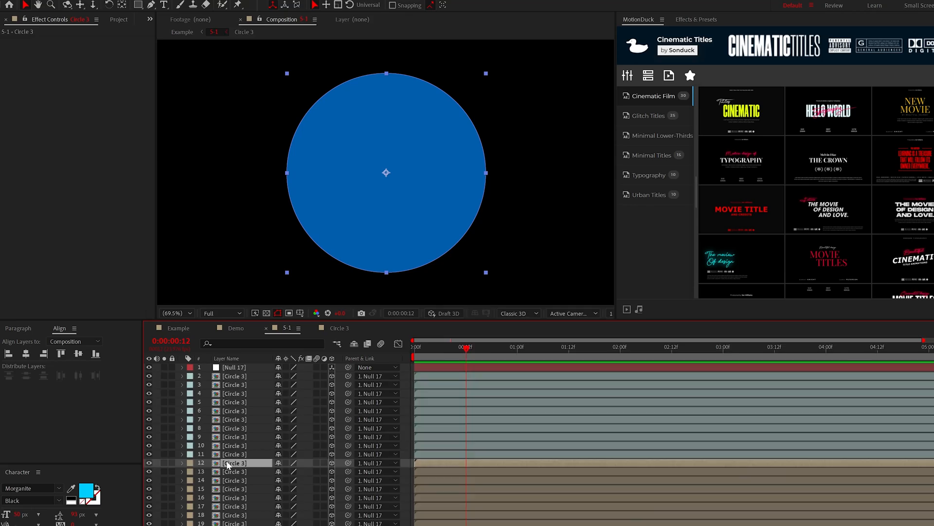
Step: Give the circle a blue-to-black Gradient Overlay and a Bevel with white highlight
right_click(234, 462)
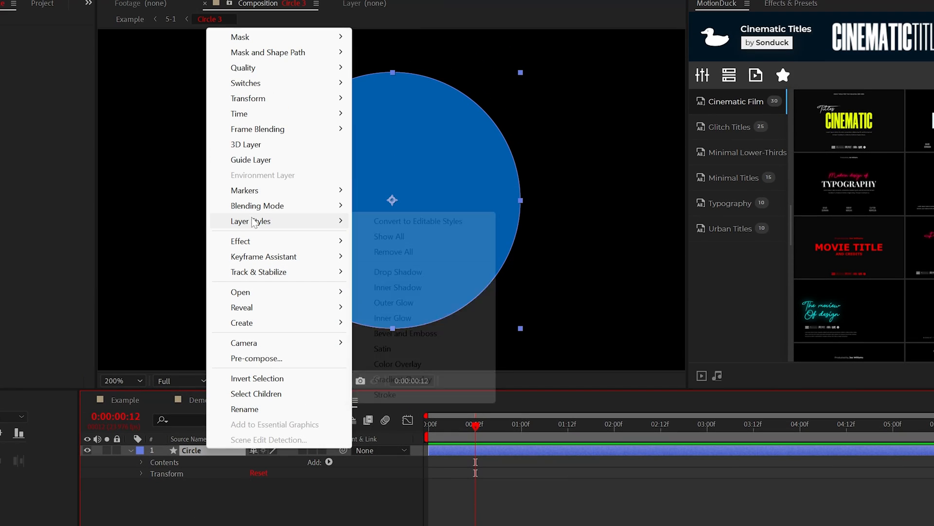
left_click(398, 379)
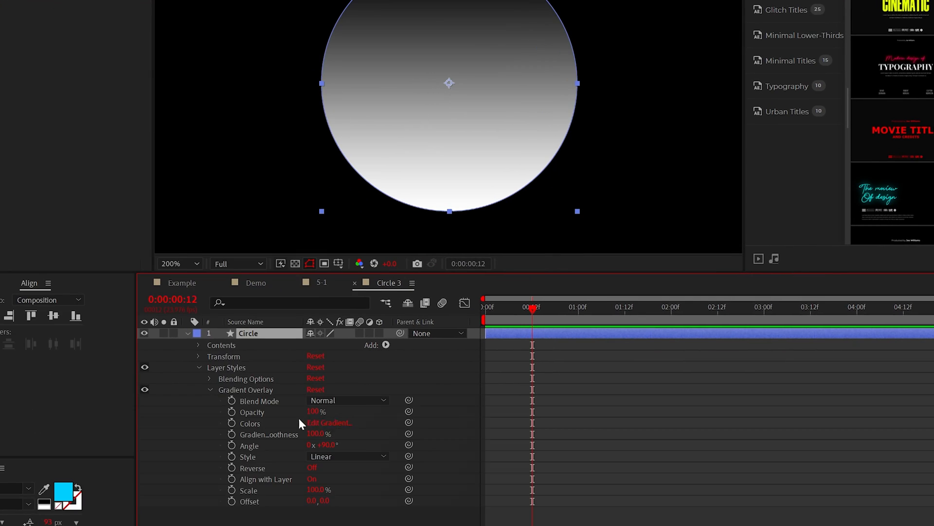
left_click(328, 422)
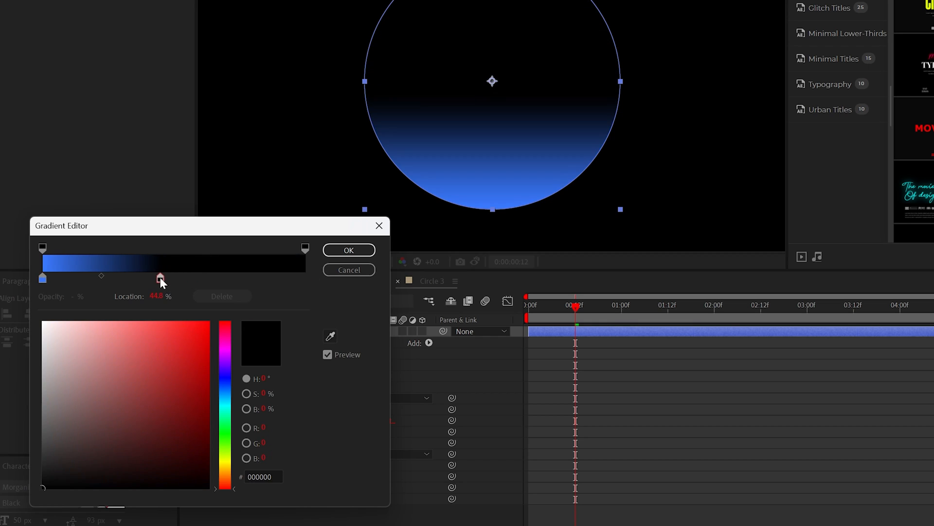
left_click(349, 250)
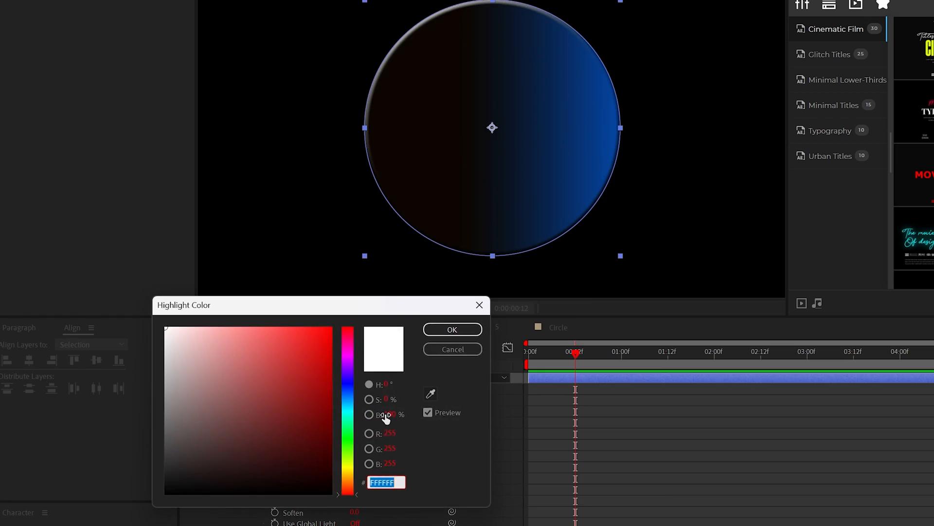
left_click(452, 329)
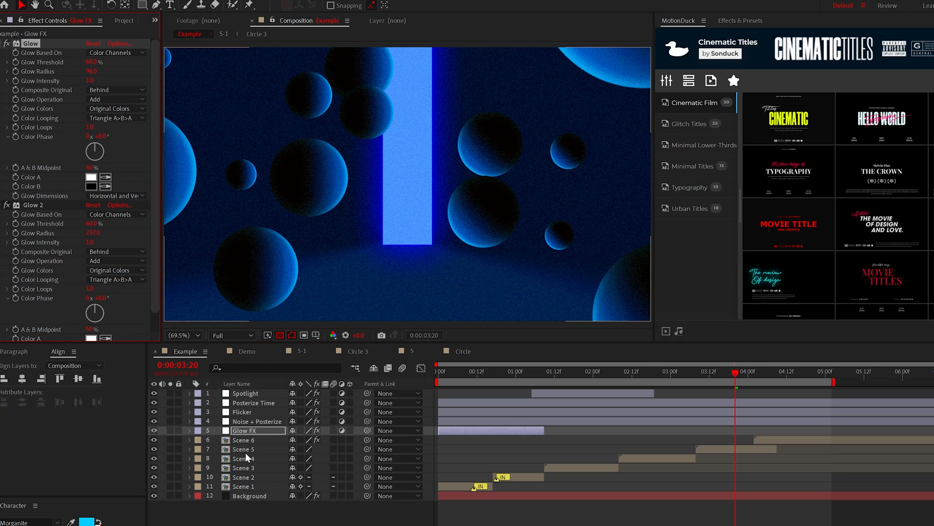
left_click(247, 449)
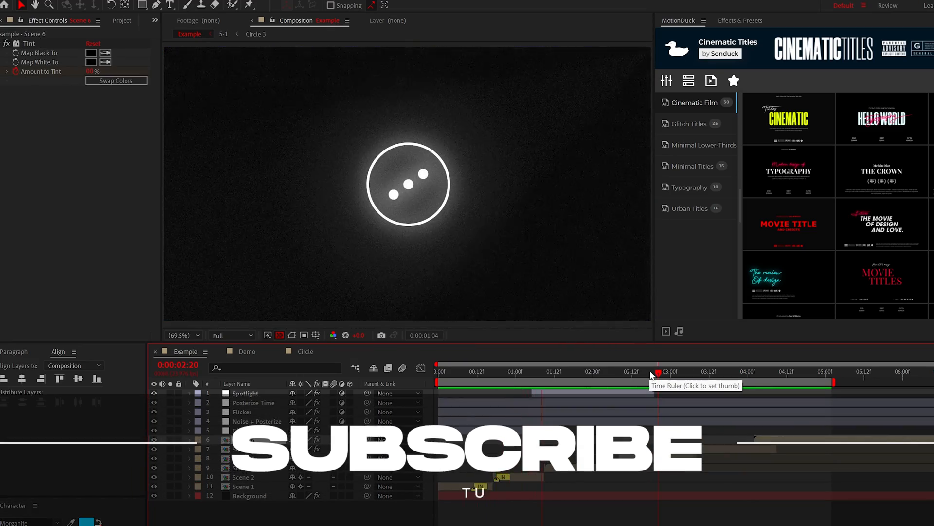
left_click(651, 370)
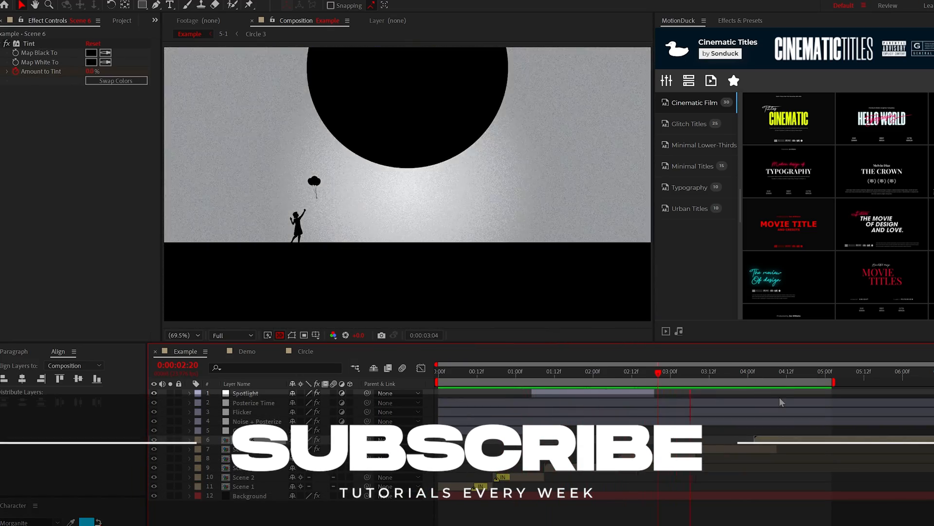